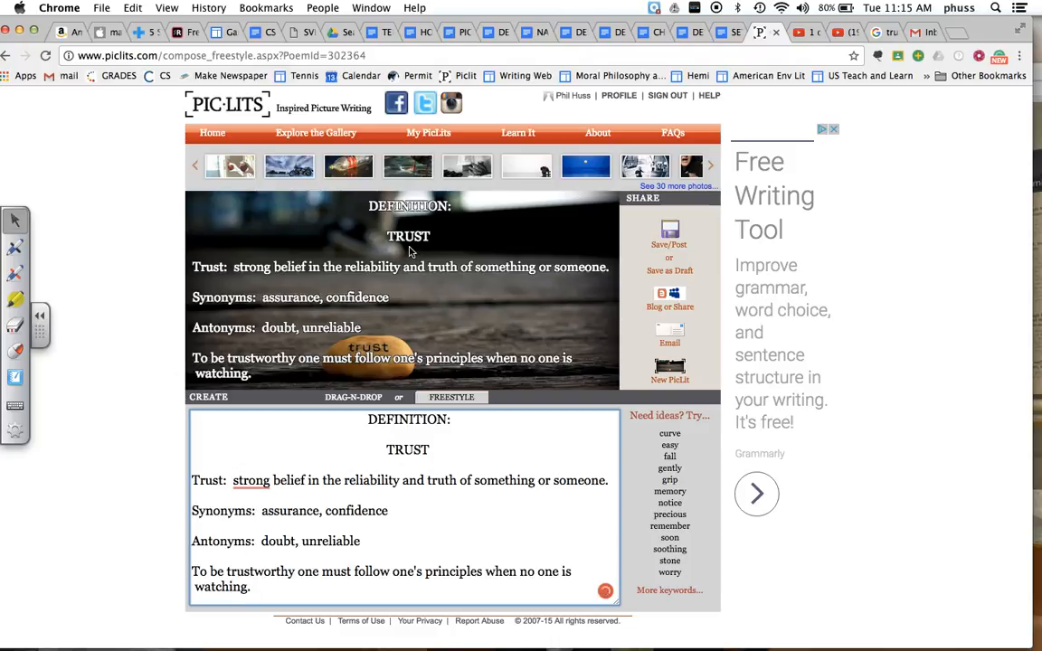
mouse_move(409, 253)
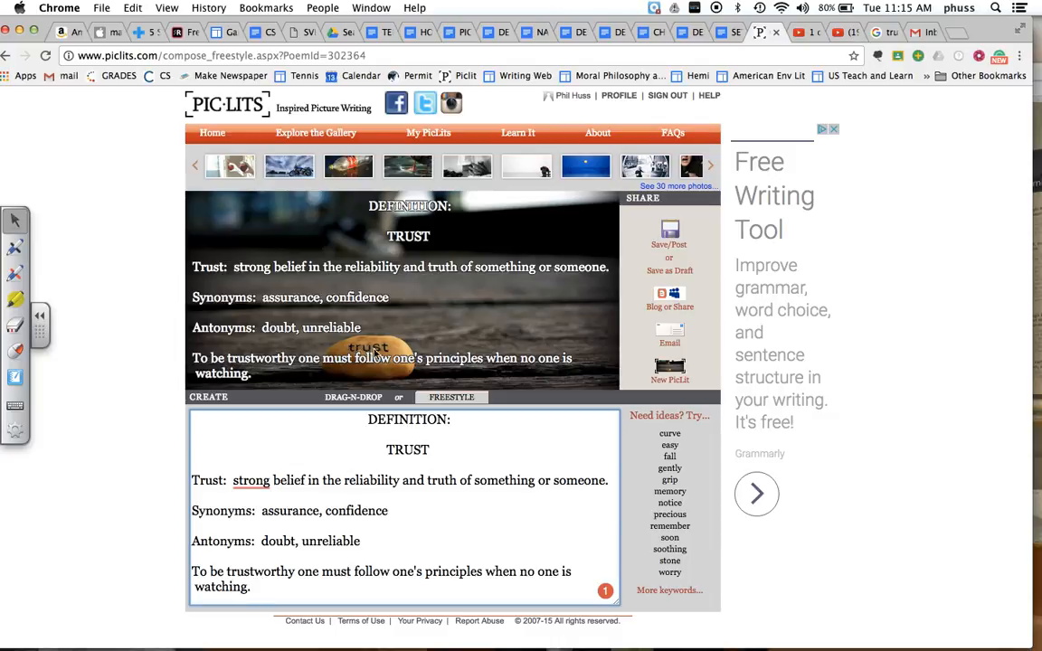
mouse_move(393, 353)
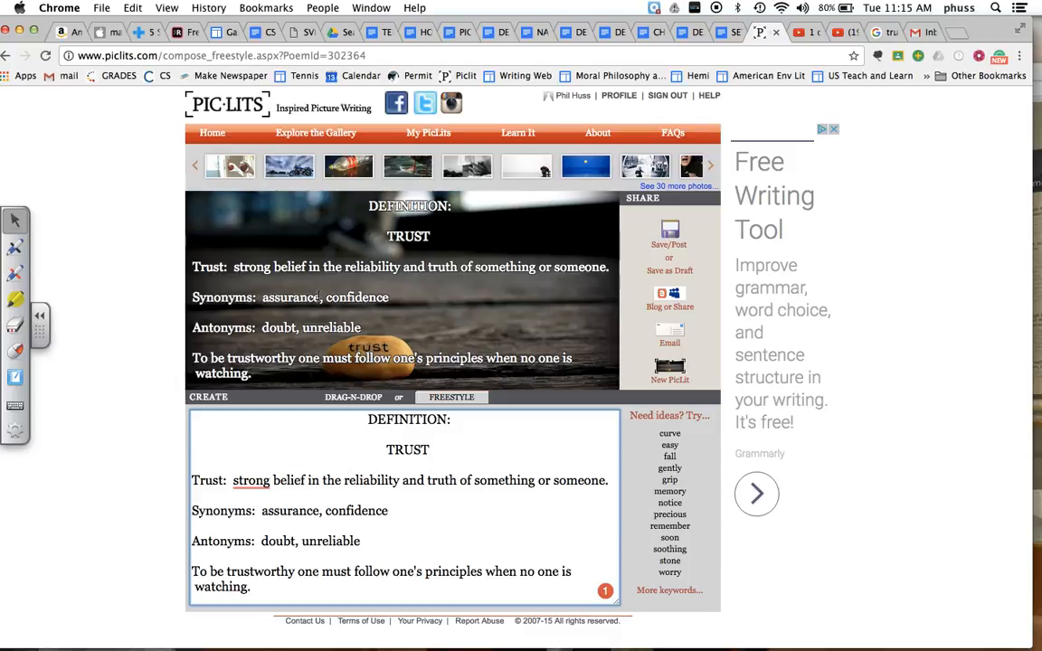
mouse_move(360, 309)
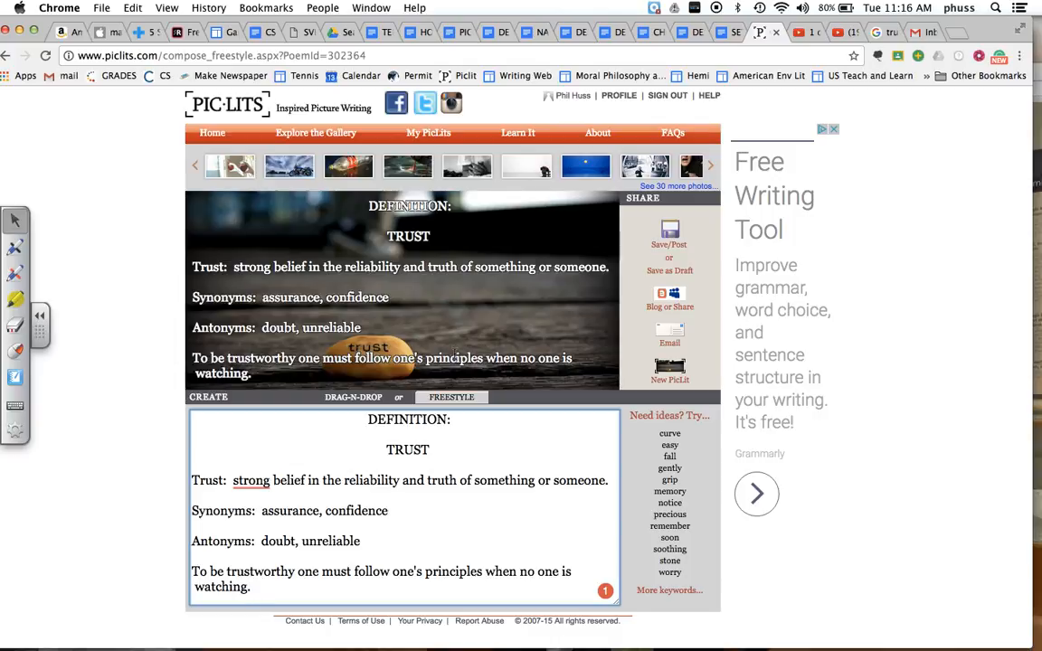
mouse_move(347, 374)
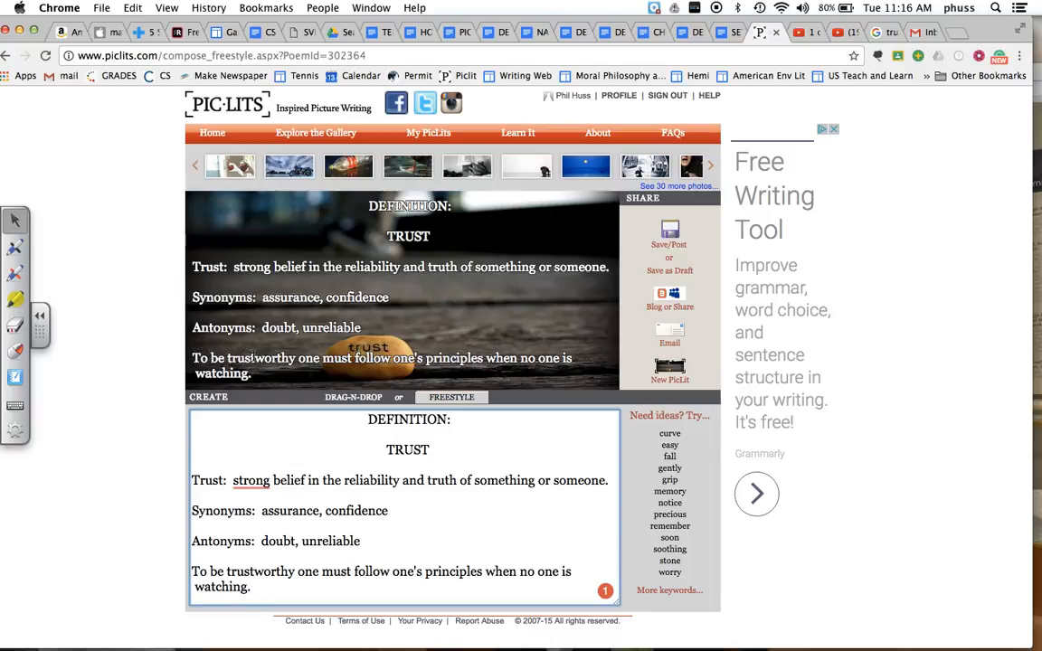
mouse_move(356, 262)
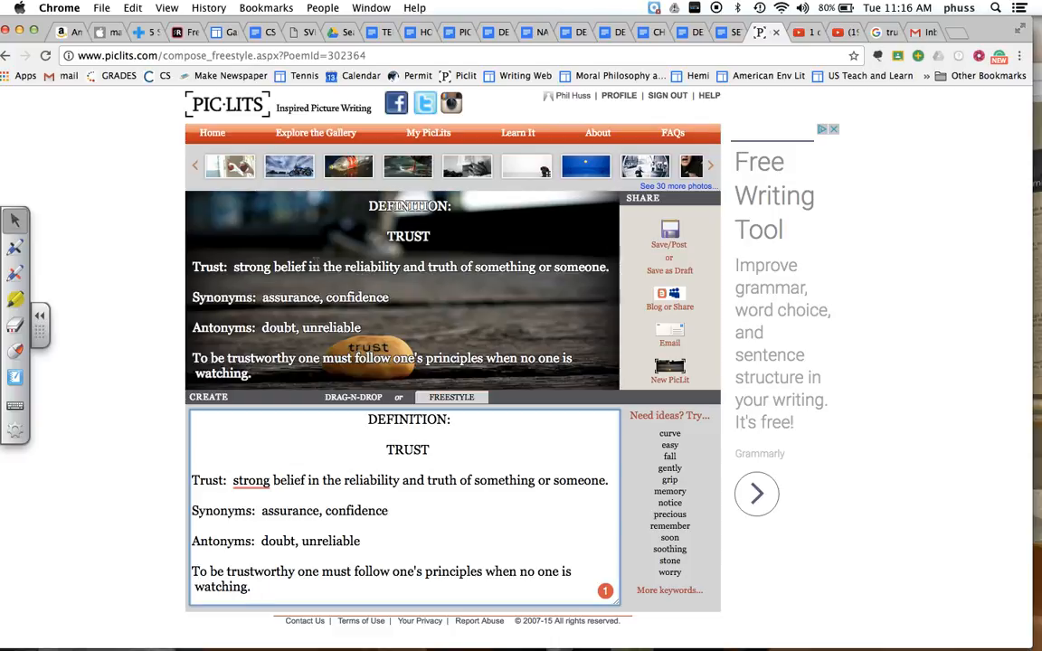
mouse_move(438, 340)
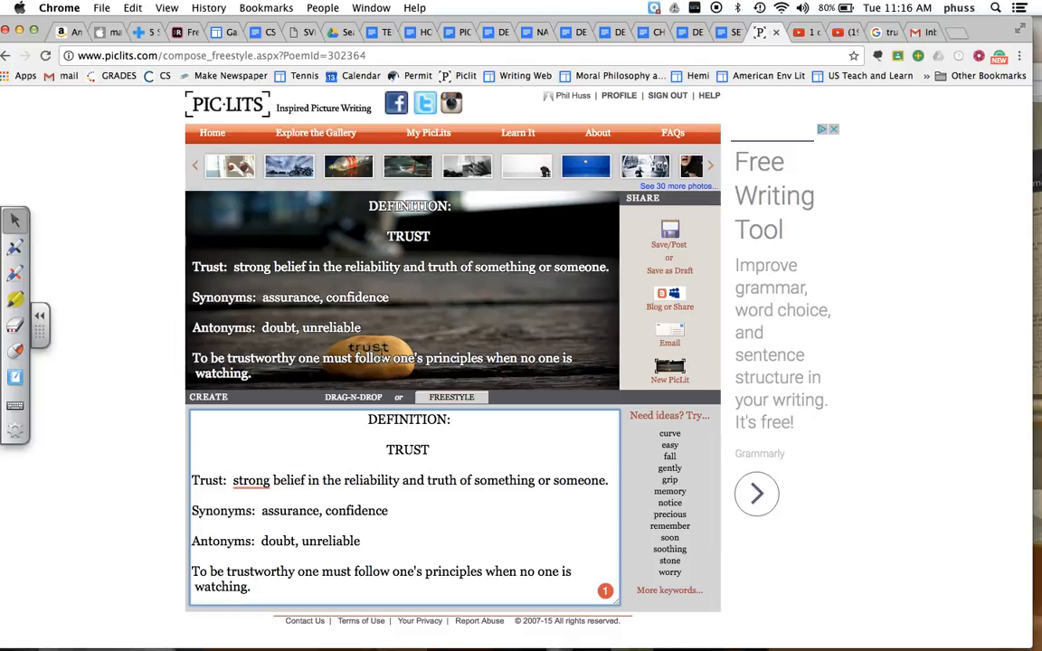
mouse_move(484, 379)
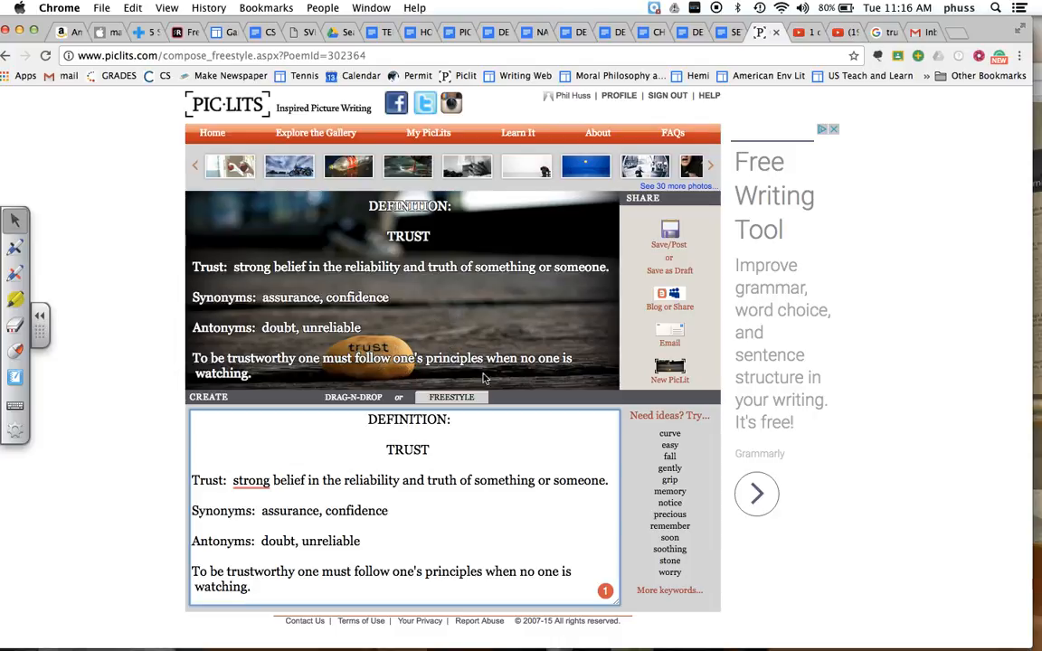
mouse_move(455, 326)
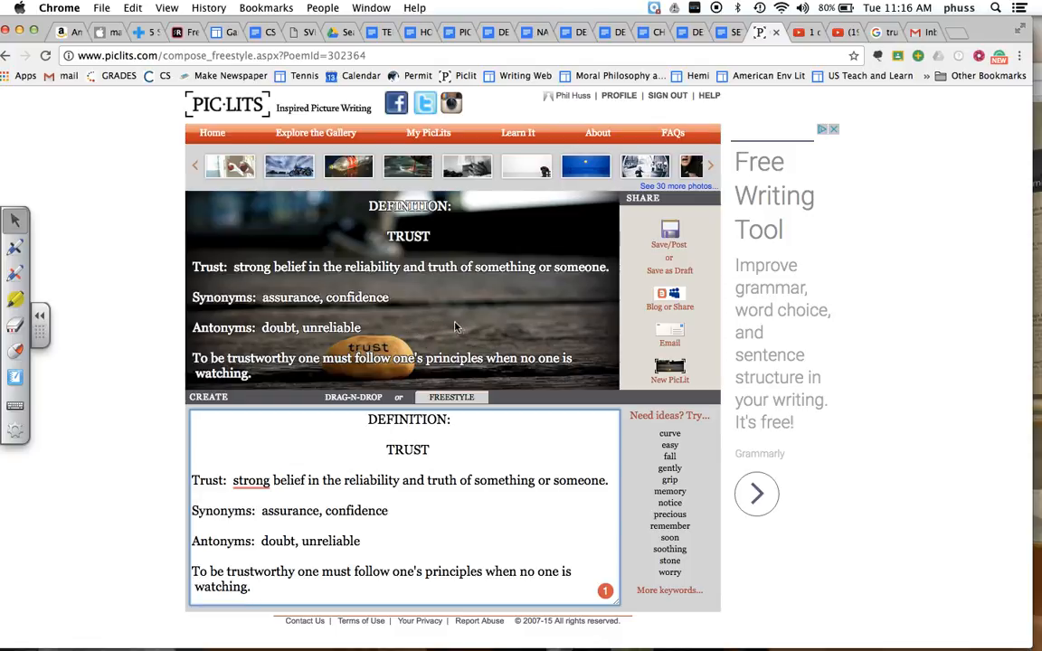
mouse_move(425, 327)
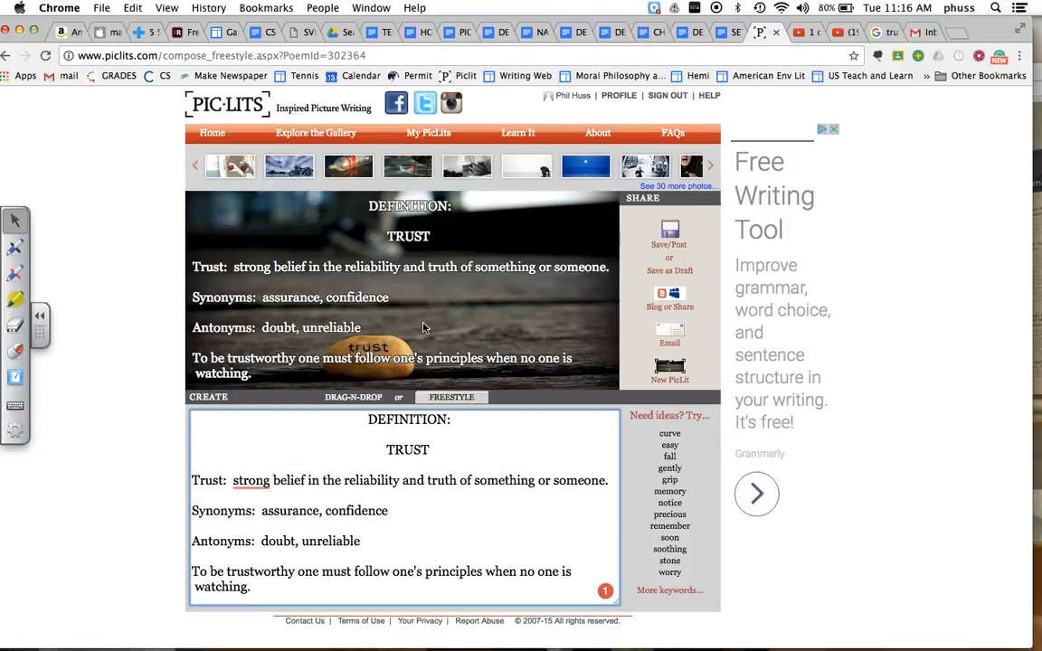